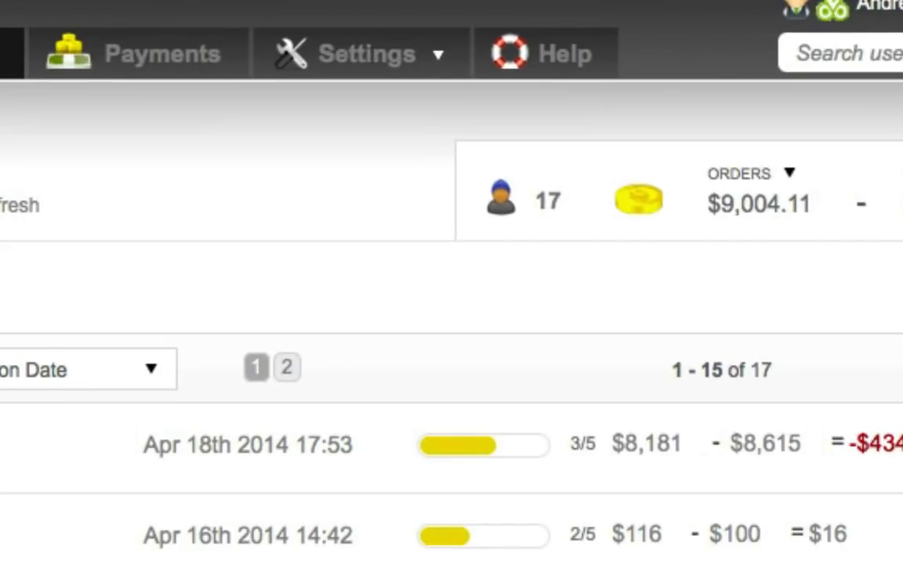
# Go to Settings > Forms to reach the Form Management page.
pyautogui.click(362, 53)
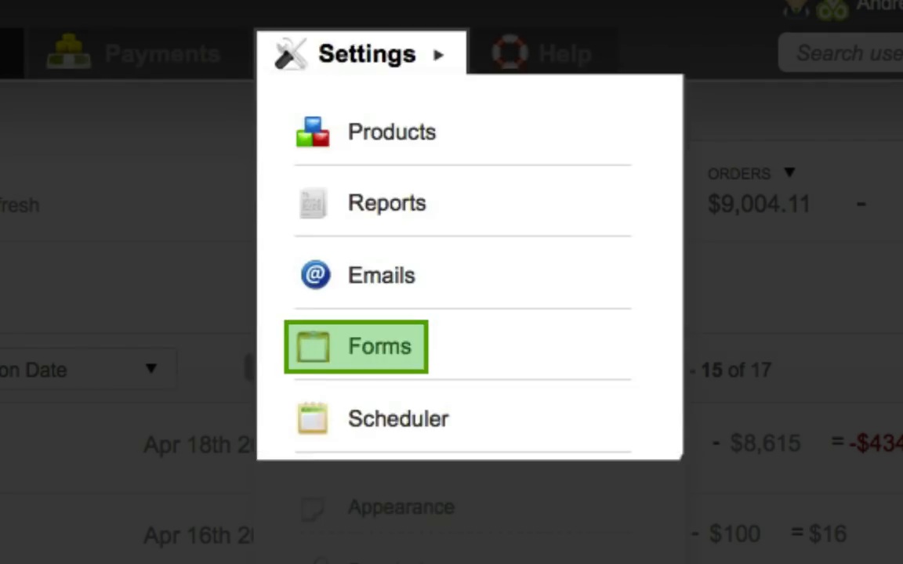
pyautogui.click(378, 347)
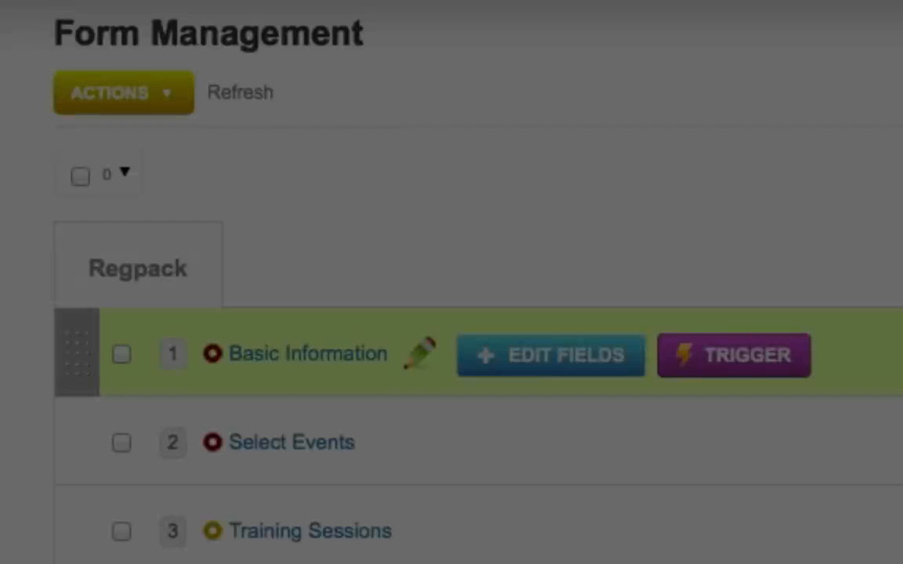
# Open the Edit Form dialog for the Basic Information form and review its settings.
pyautogui.click(422, 353)
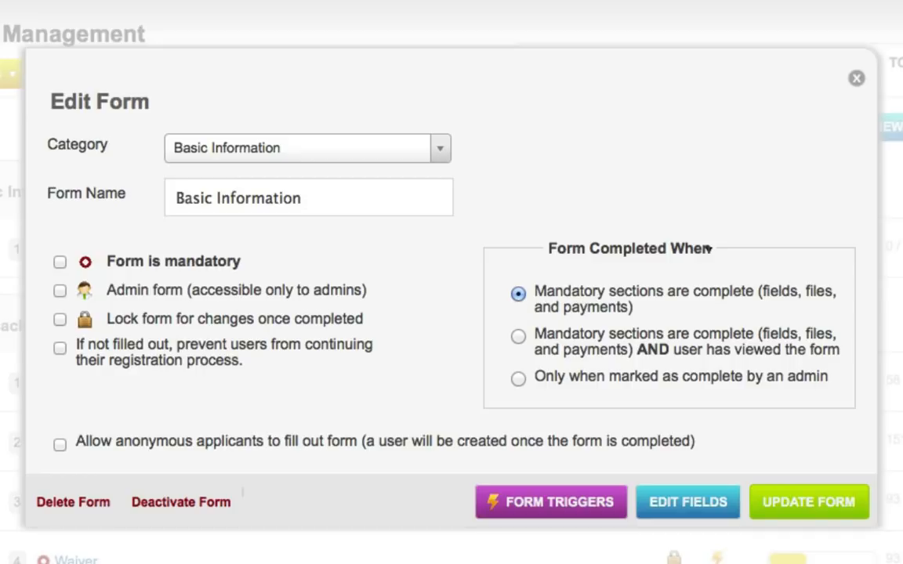
pyautogui.click(60, 261)
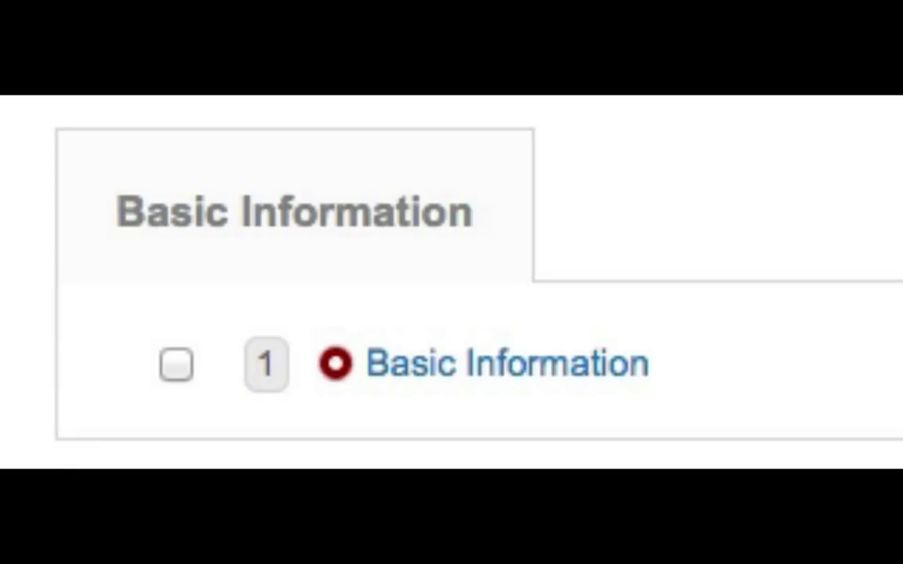
pyautogui.click(508, 363)
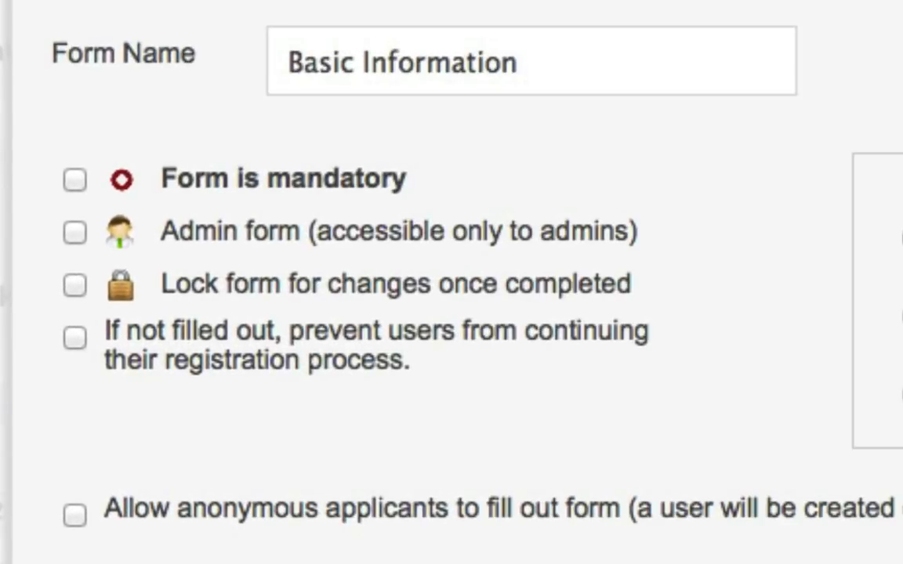
pyautogui.click(75, 337)
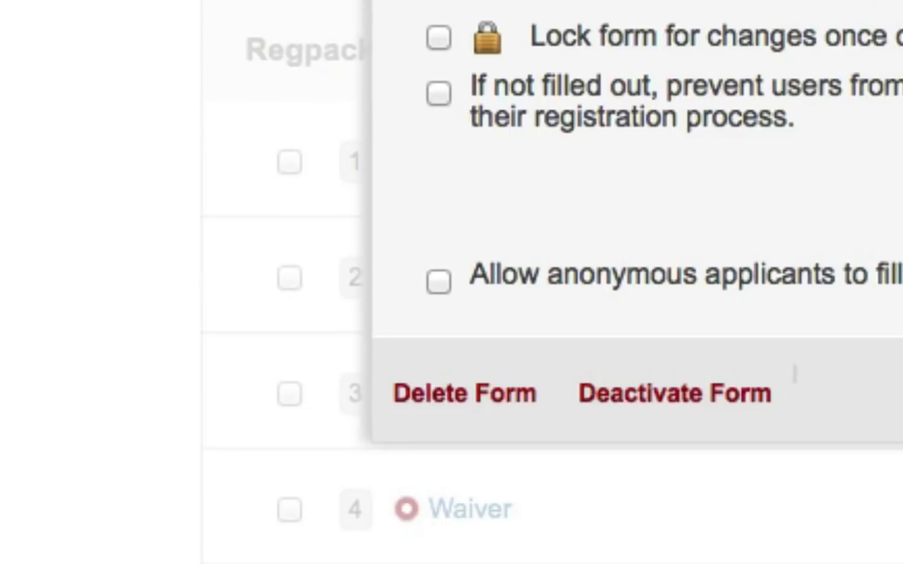
pyautogui.click(464, 393)
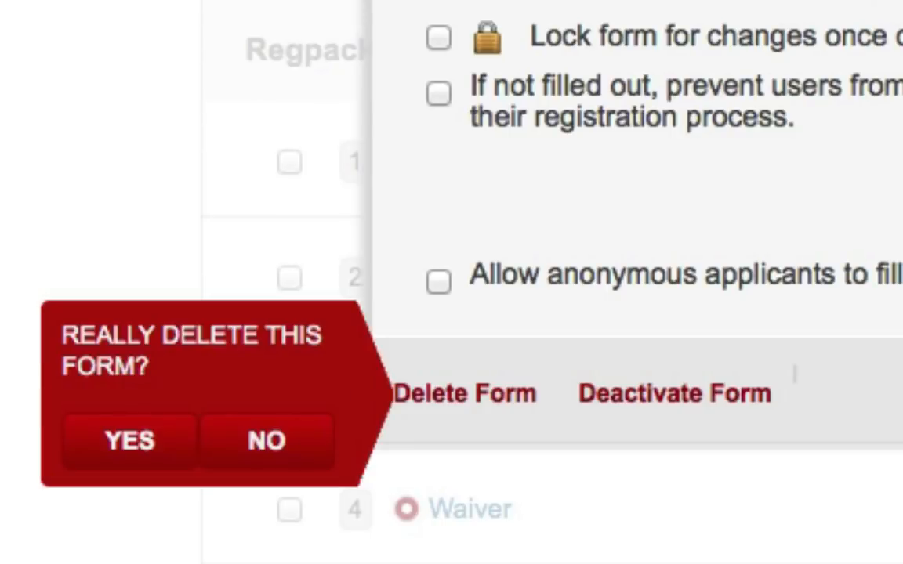
pyautogui.click(265, 441)
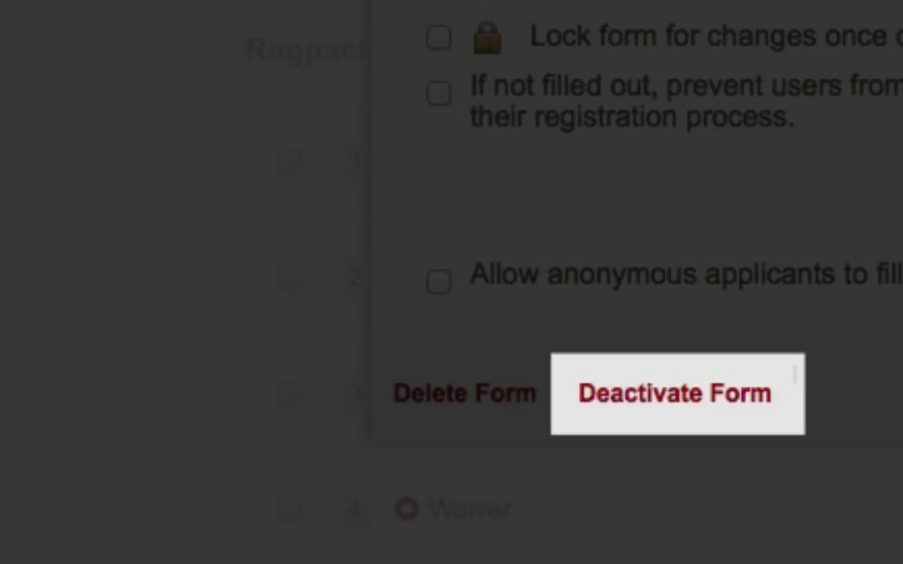